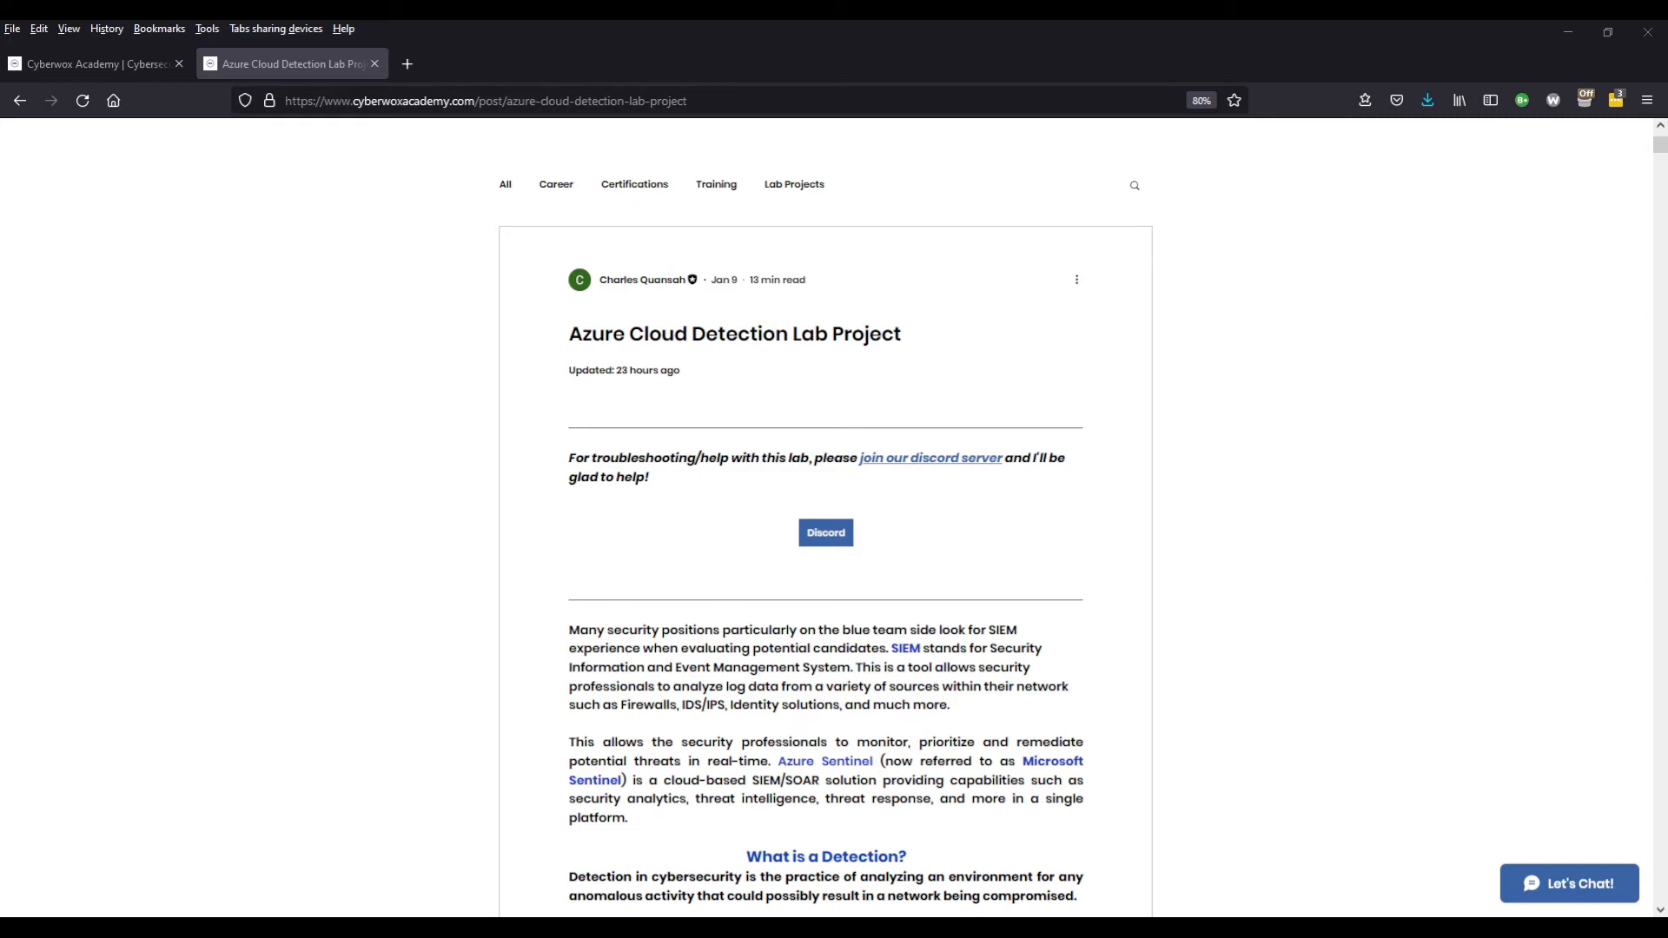
scroll("down", 3)
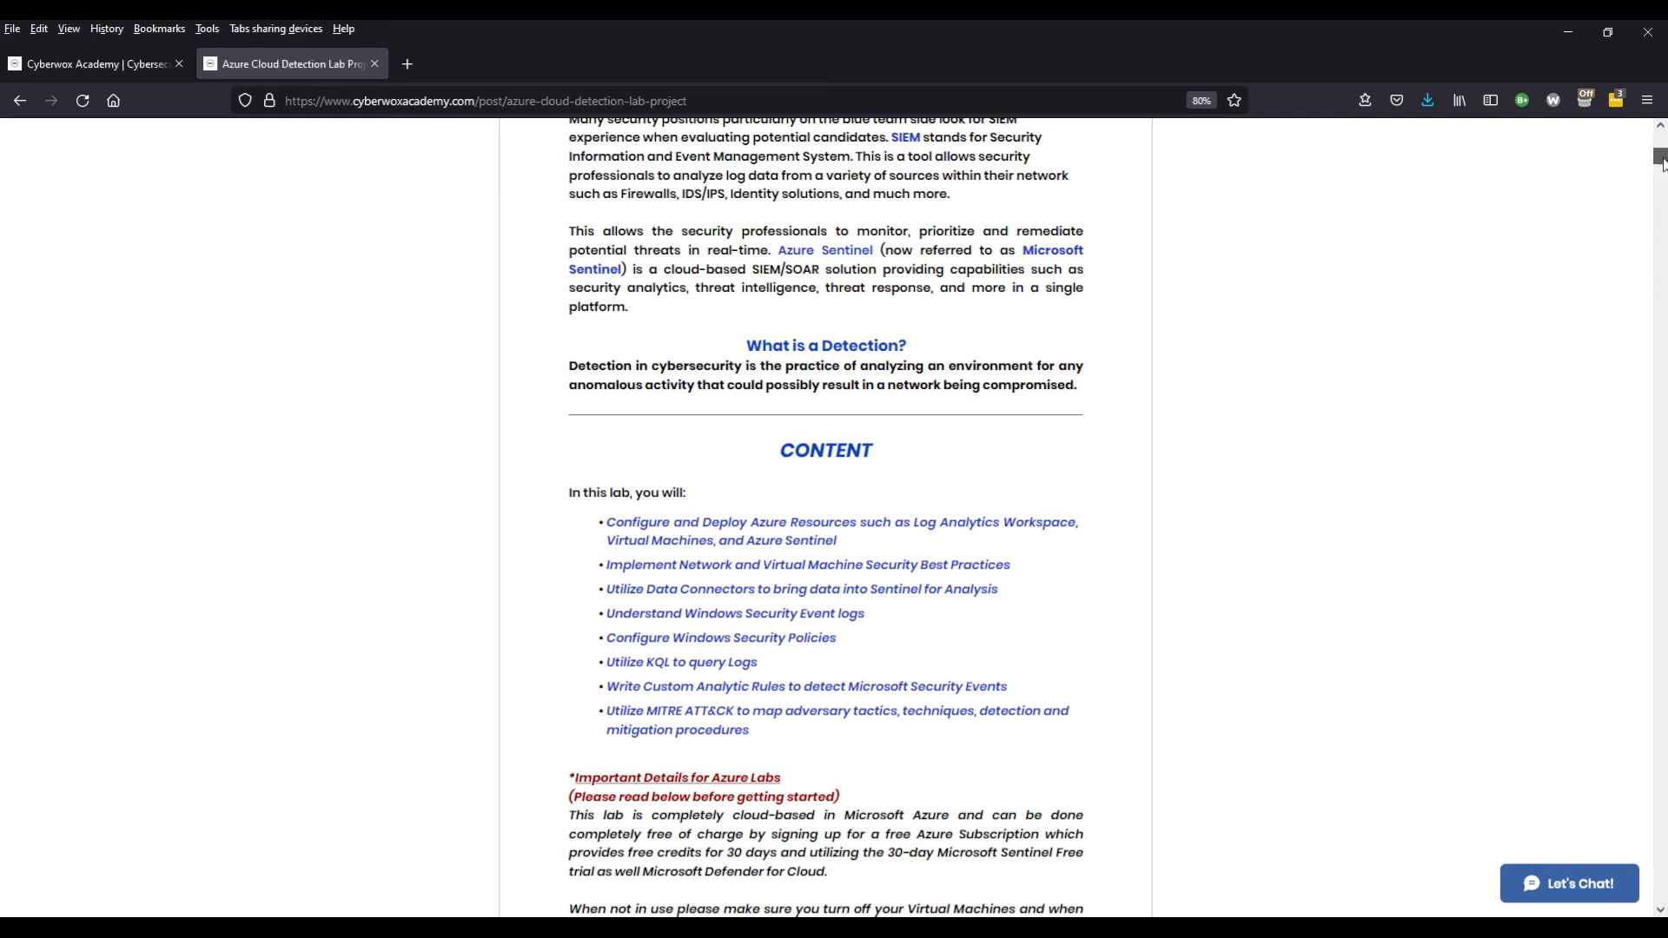
scroll("down", 3)
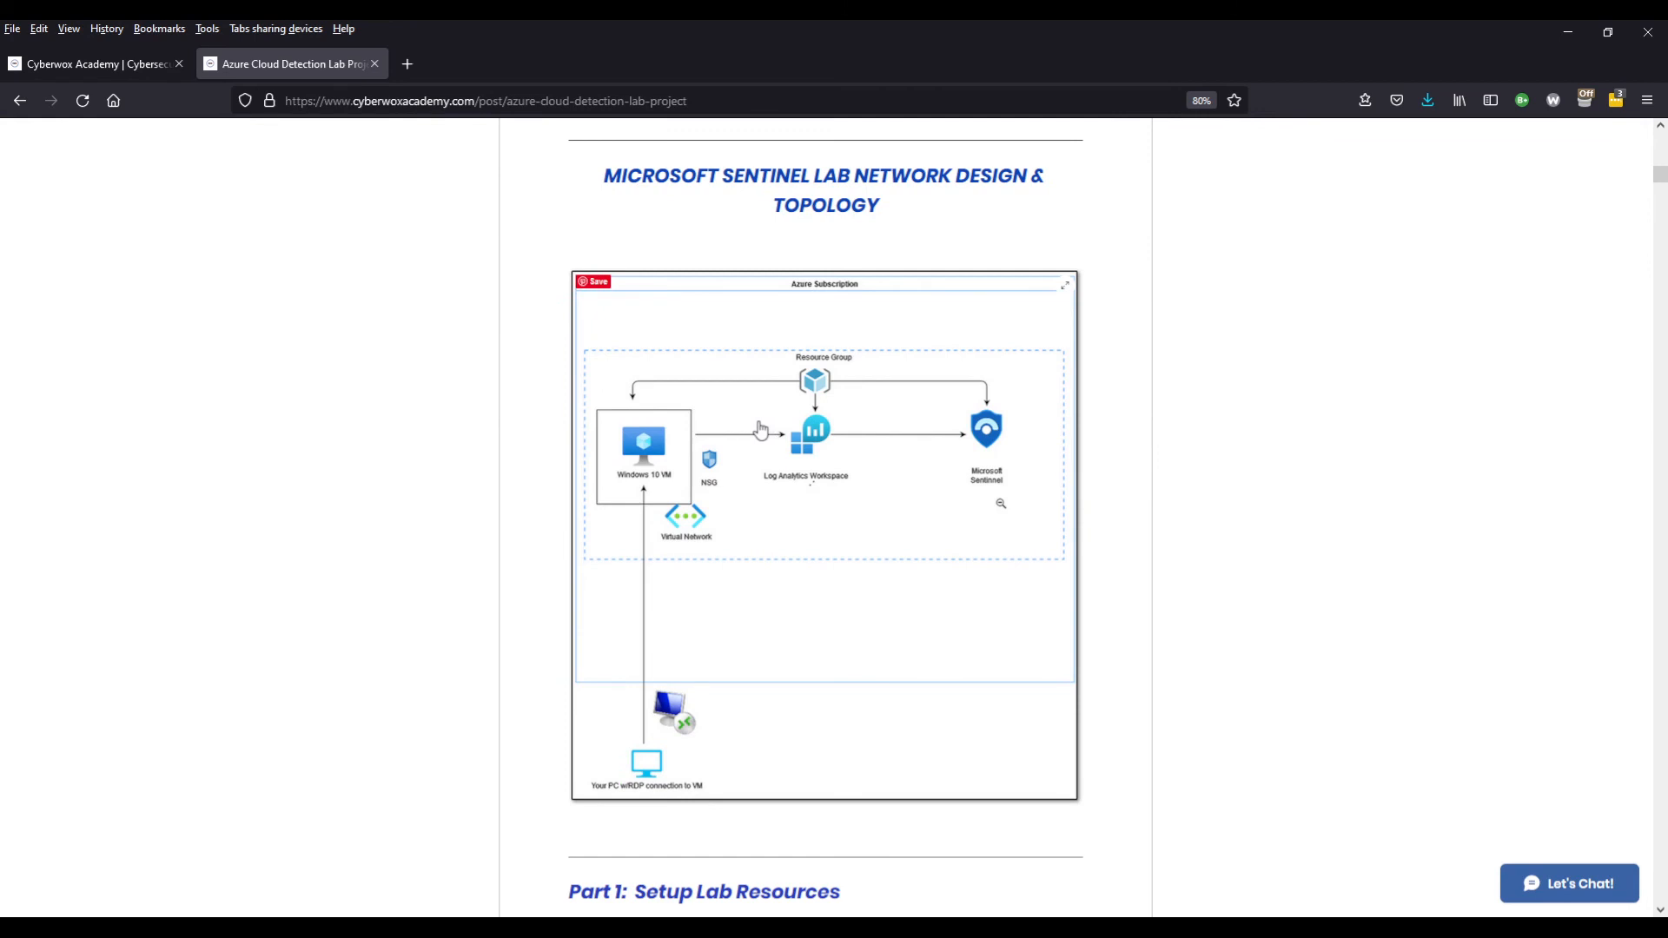
mouse_move(728, 402)
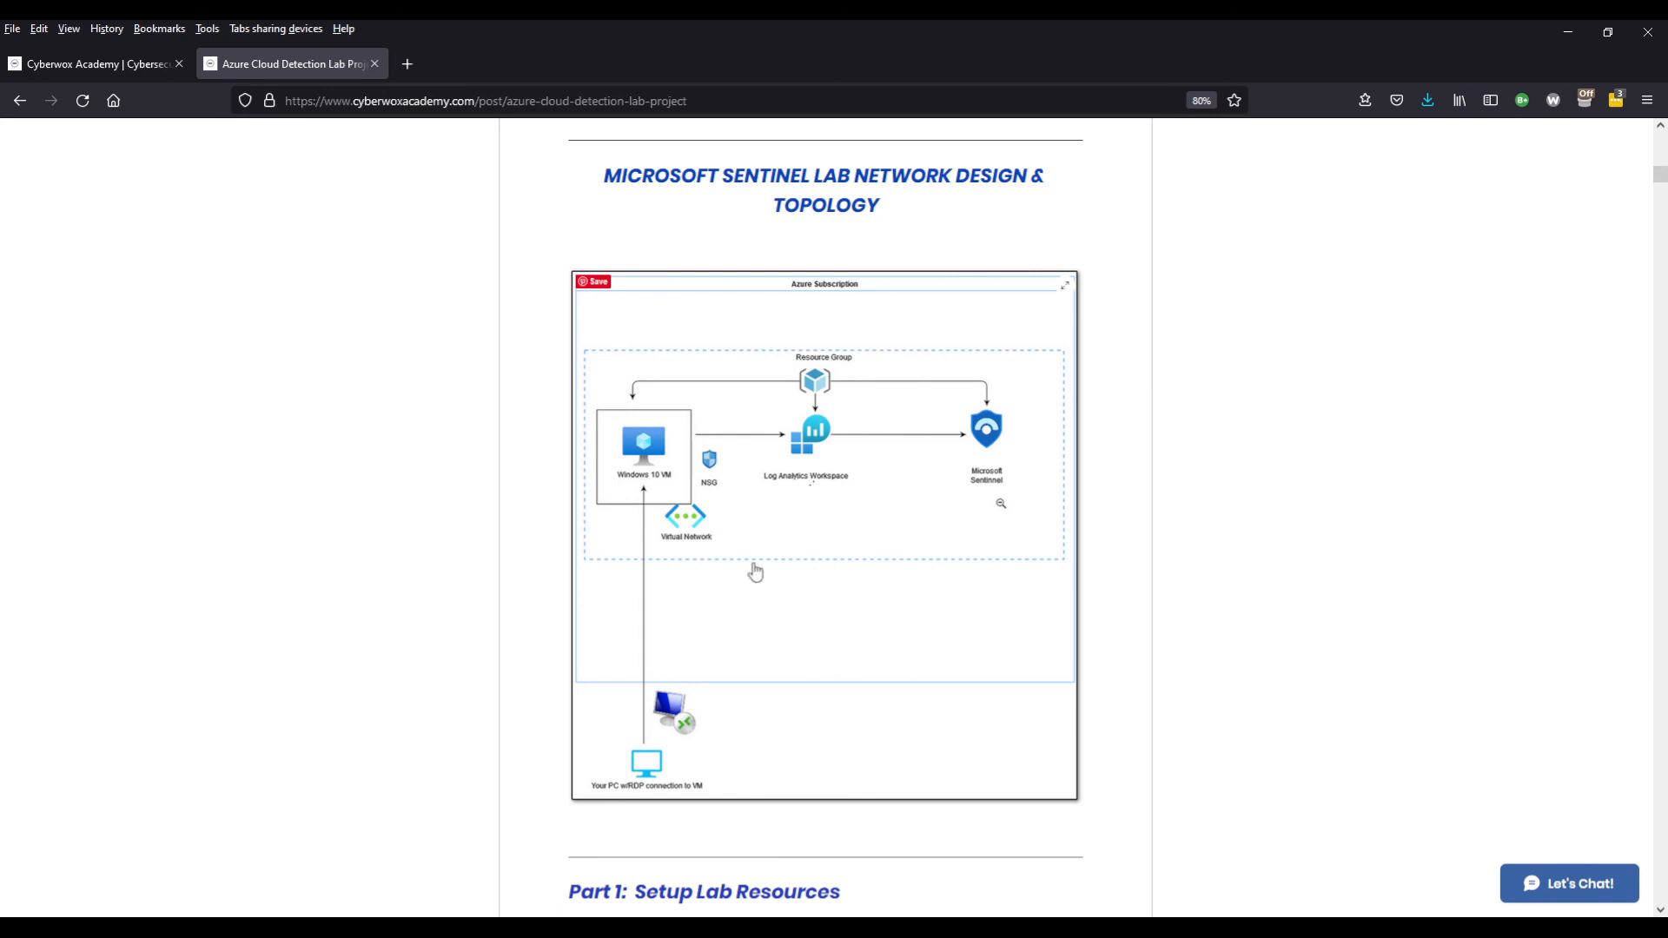
mouse_move(698, 525)
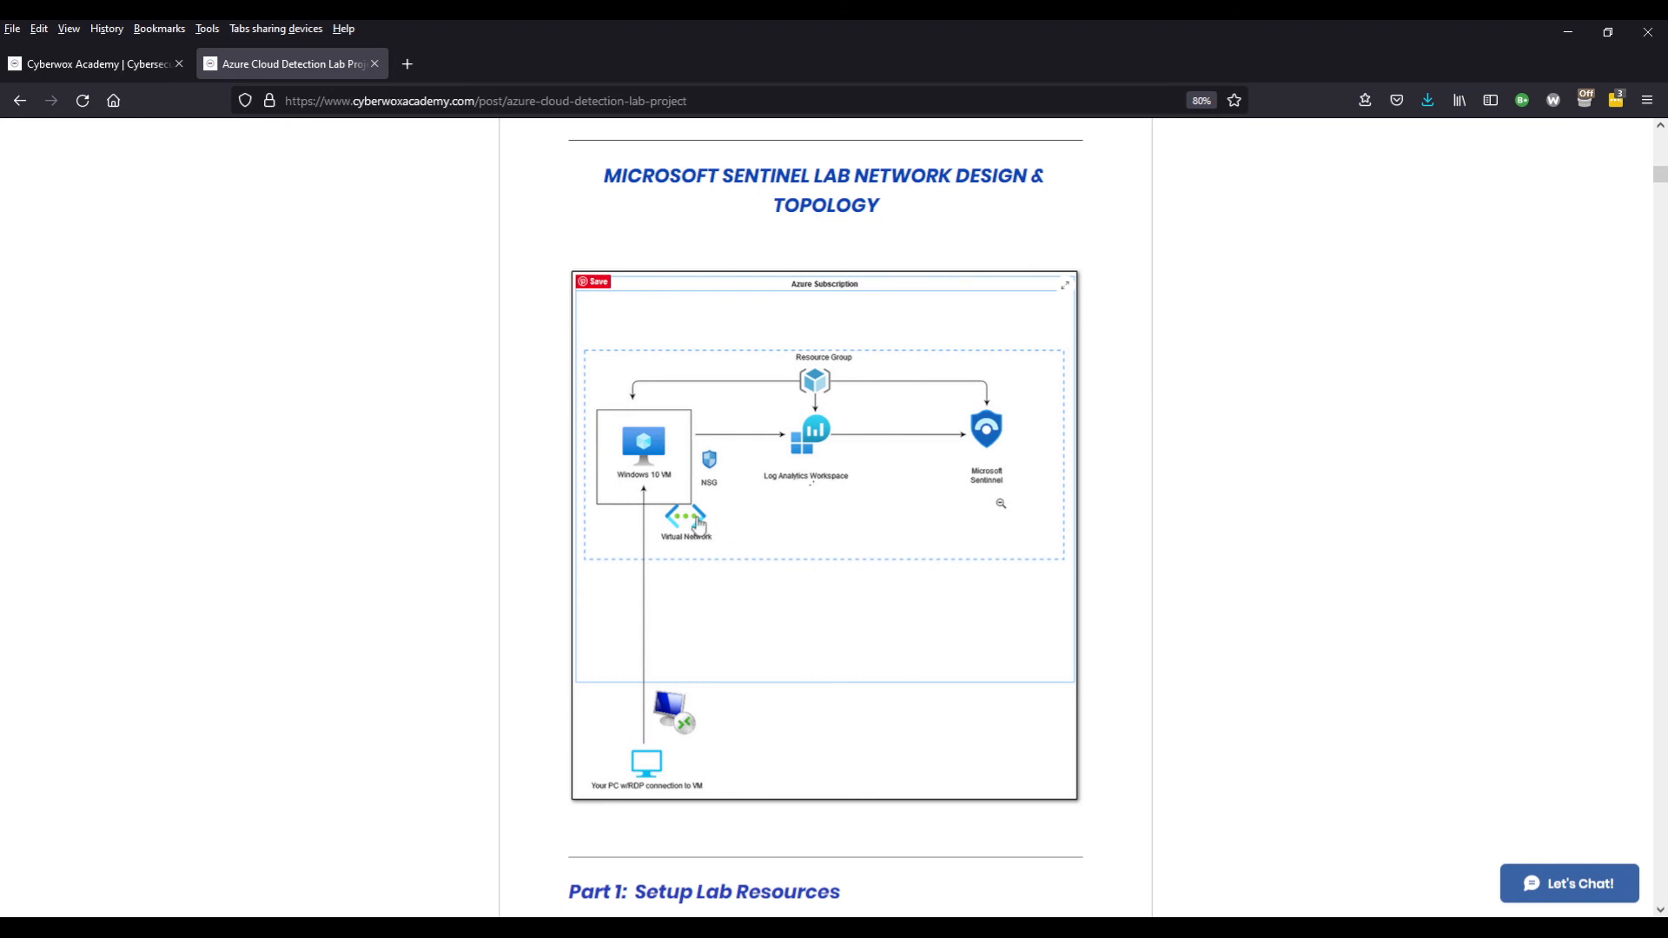
mouse_move(716, 507)
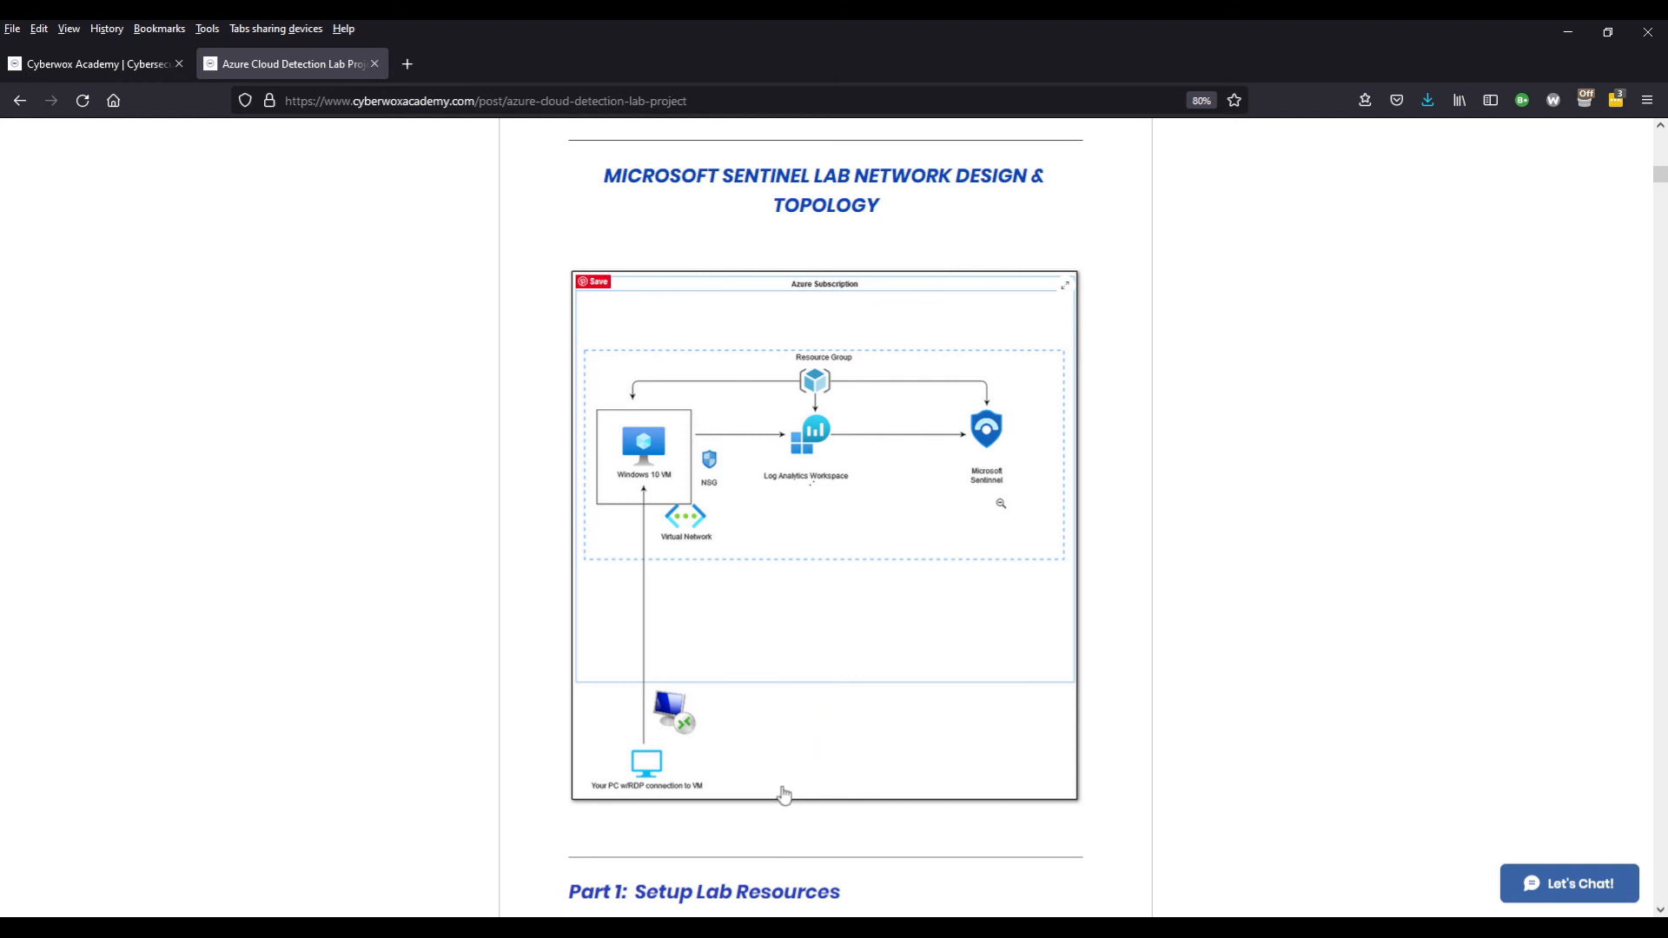
mouse_move(712, 676)
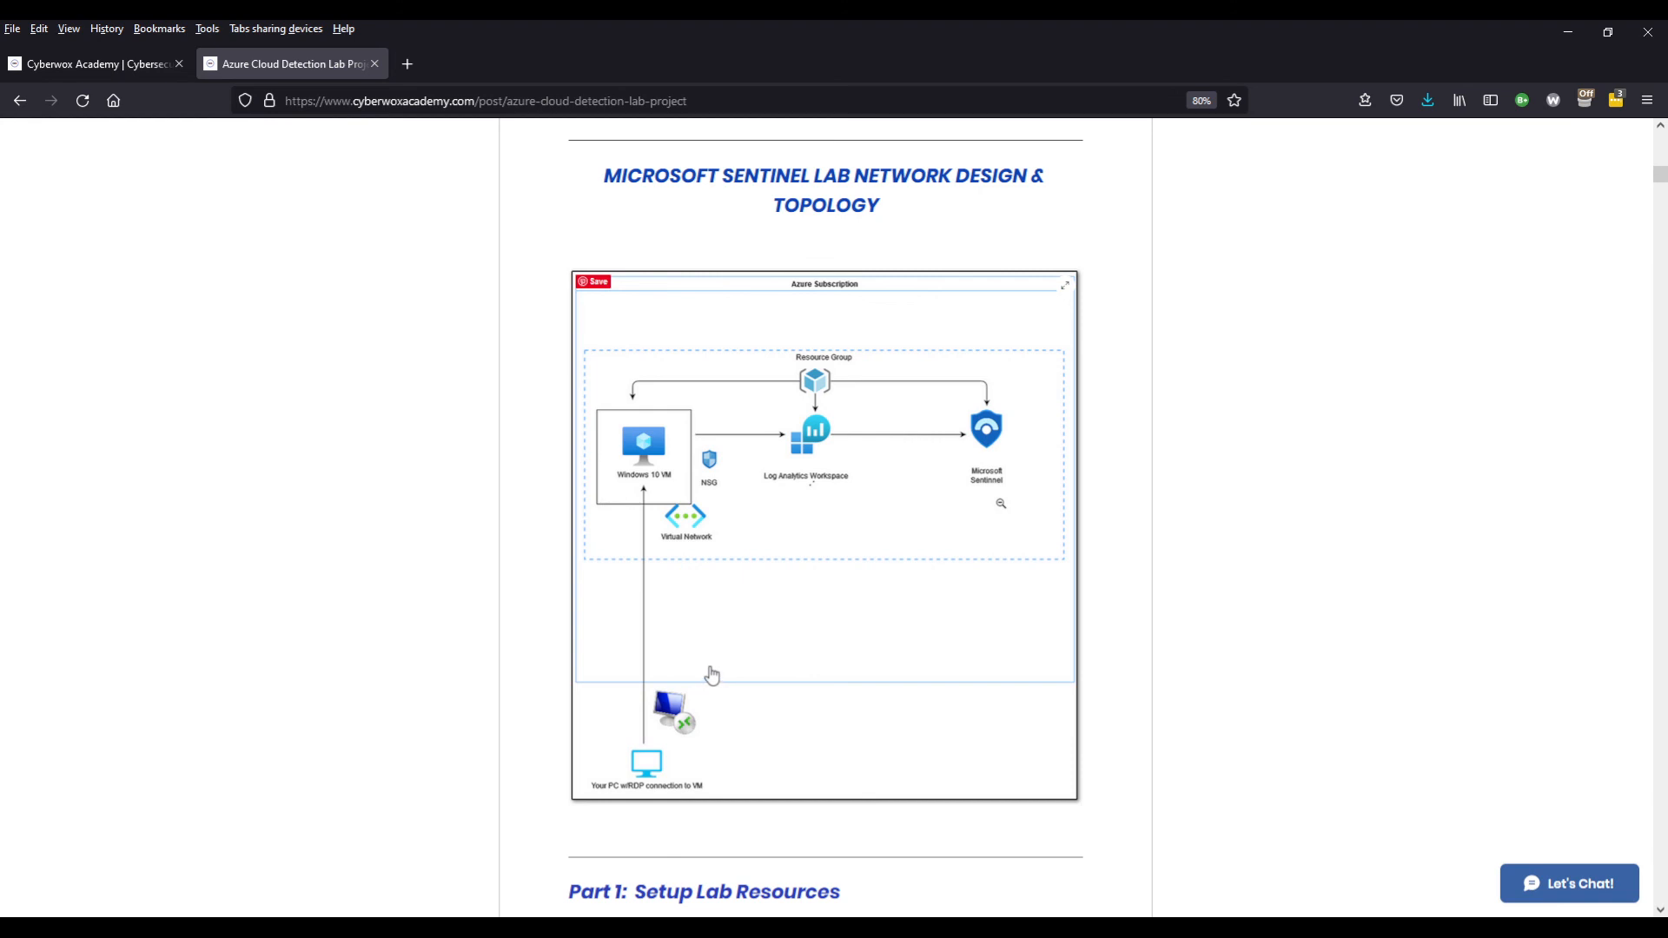
mouse_move(711, 678)
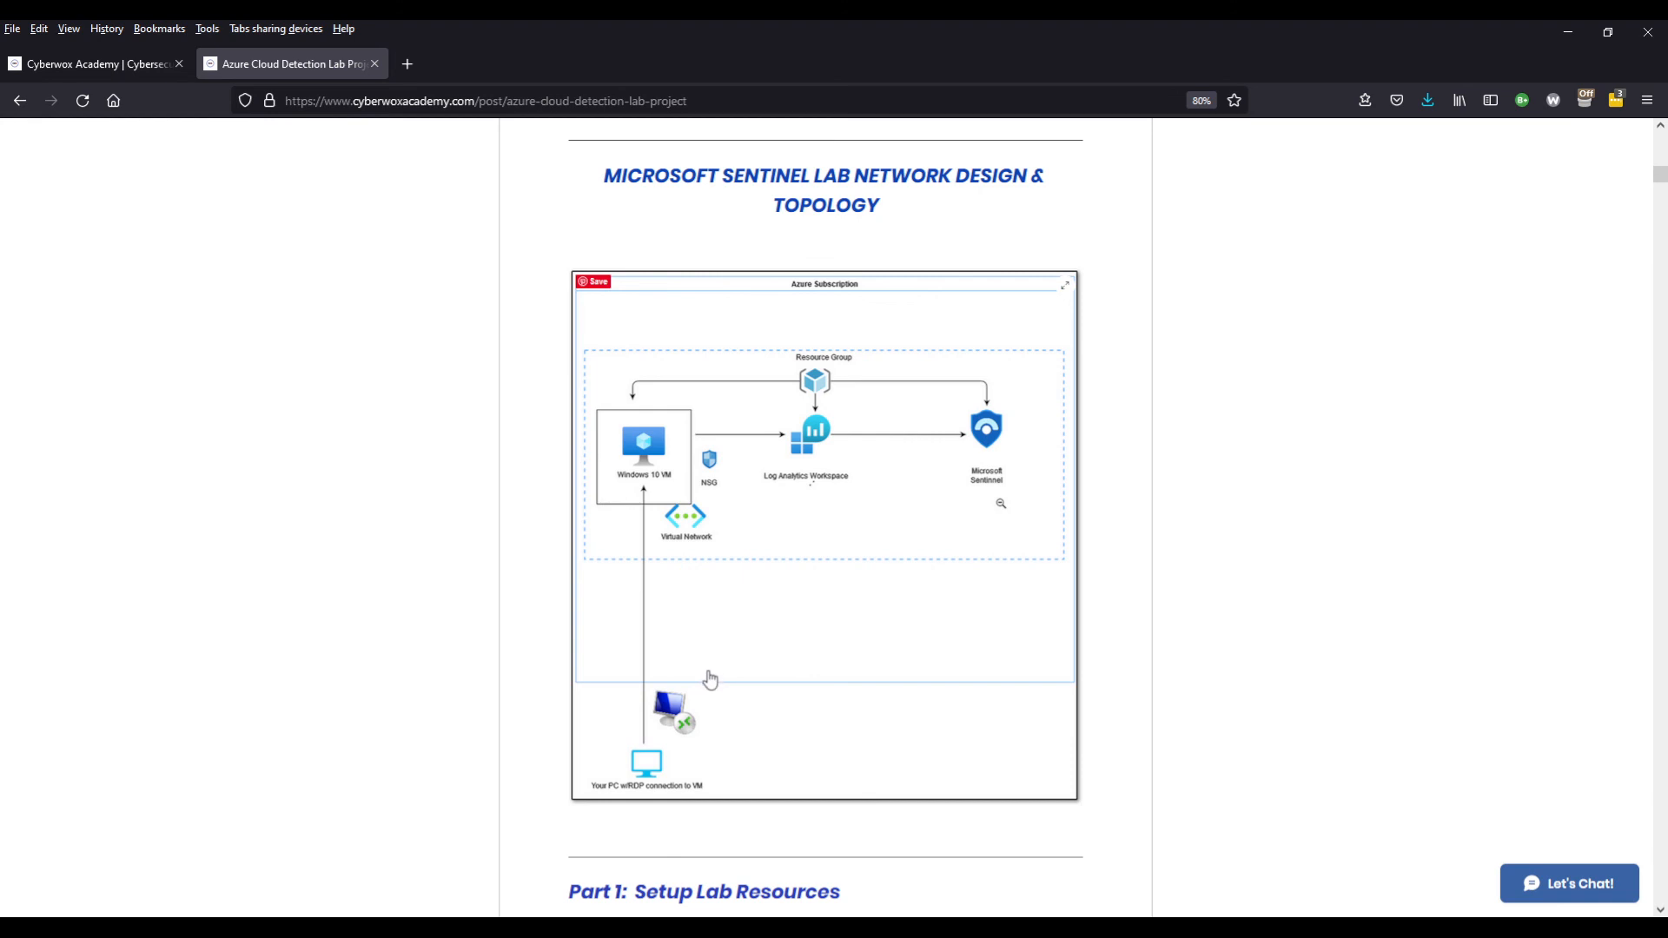
mouse_move(675, 616)
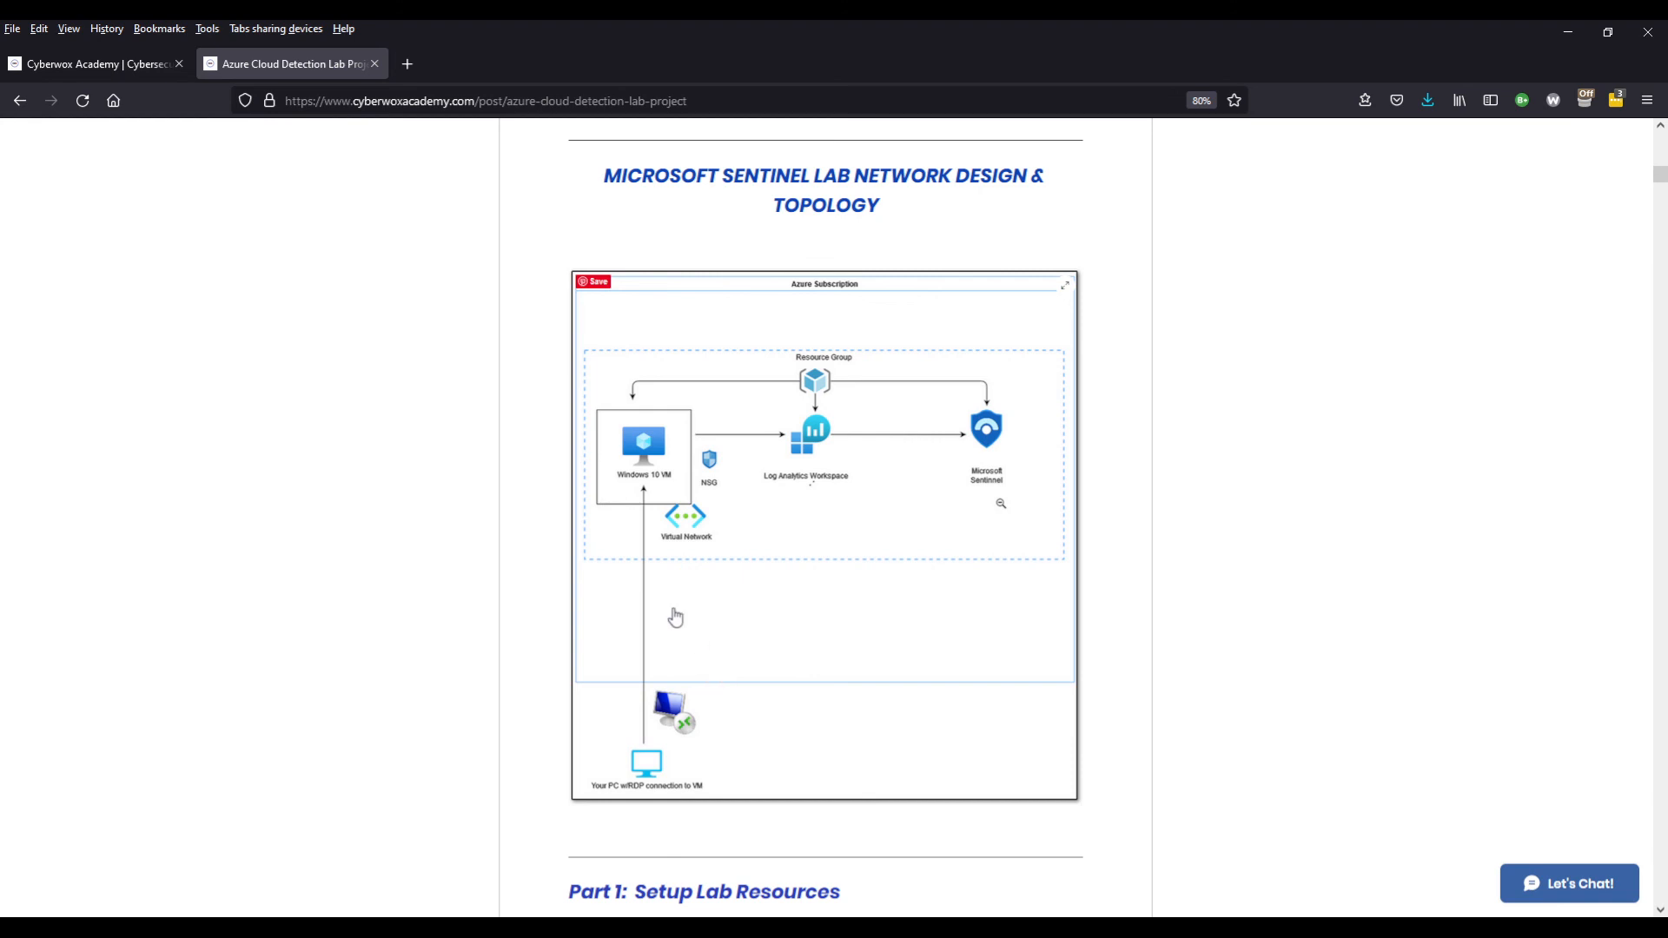